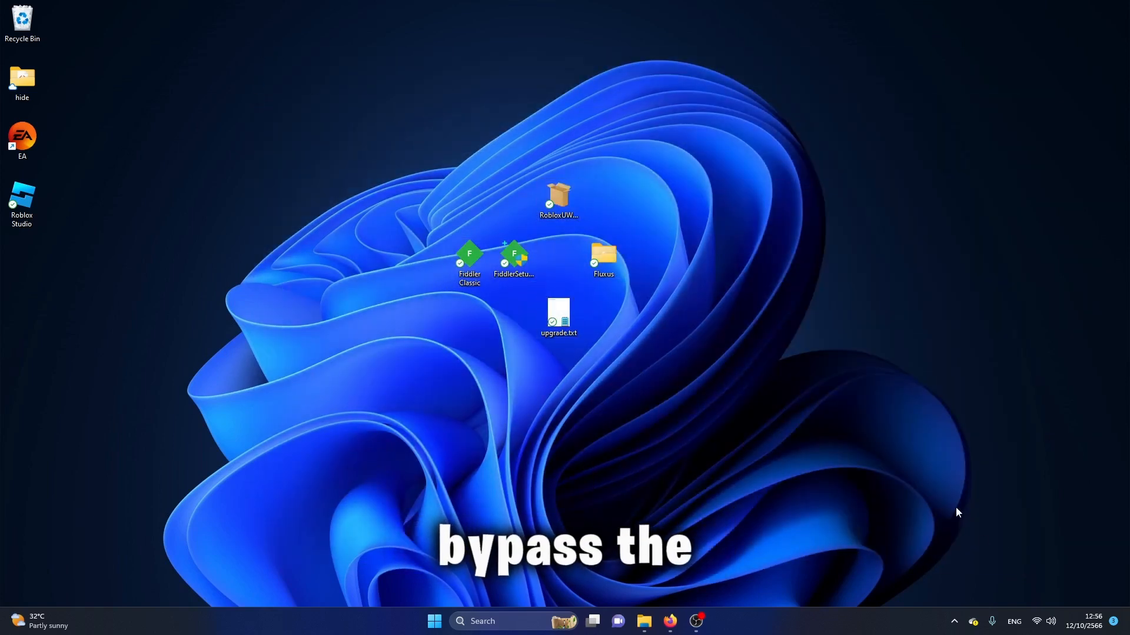
{"action": "mouse_move", "coordinate": [326, 129]}
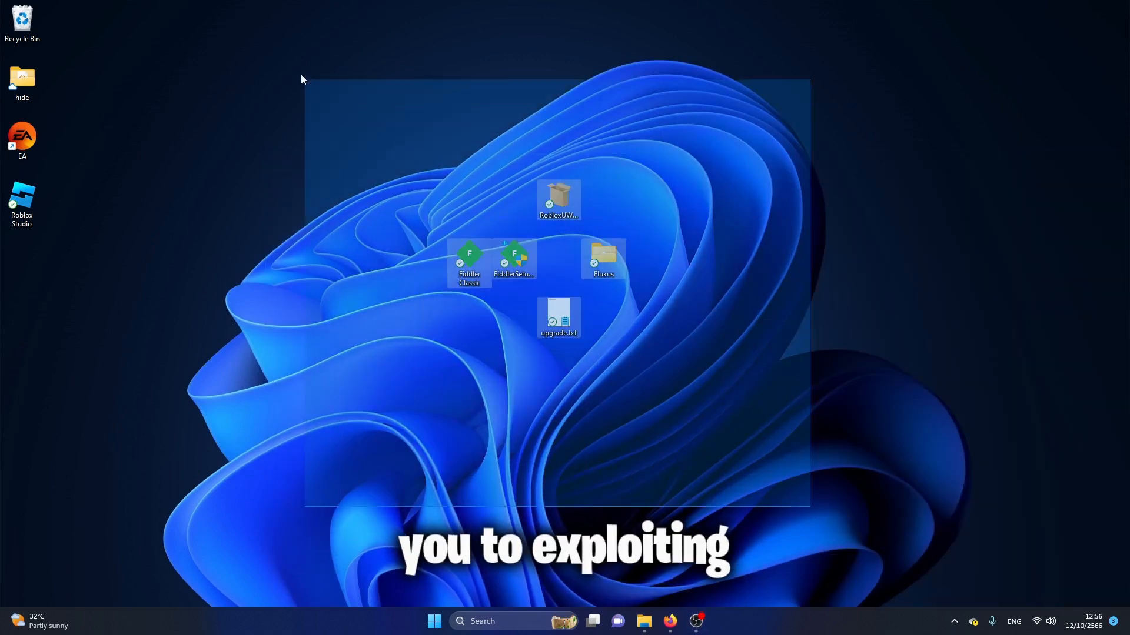
- Launch the outdated Roblox app, which stops at an Update Required message
{"action": "double_click", "coordinate": [558, 199]}
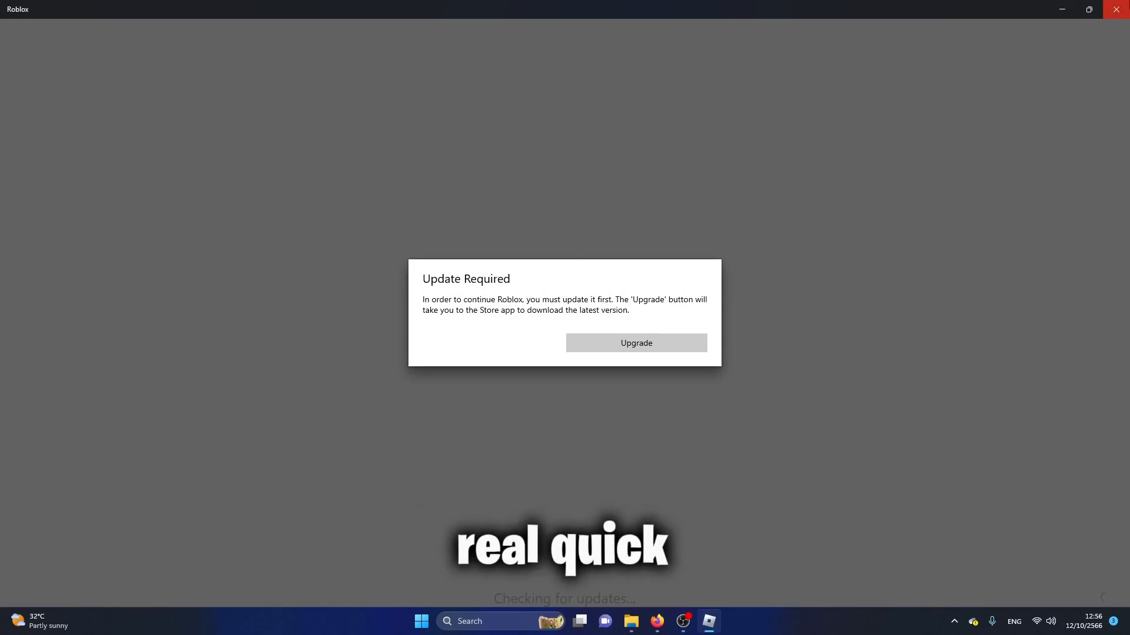
- Restore Firefox to show the Bypass Force Update paste with its downgrade, Fiddler and upgrade.txt links
{"action": "left_click", "coordinate": [655, 620]}
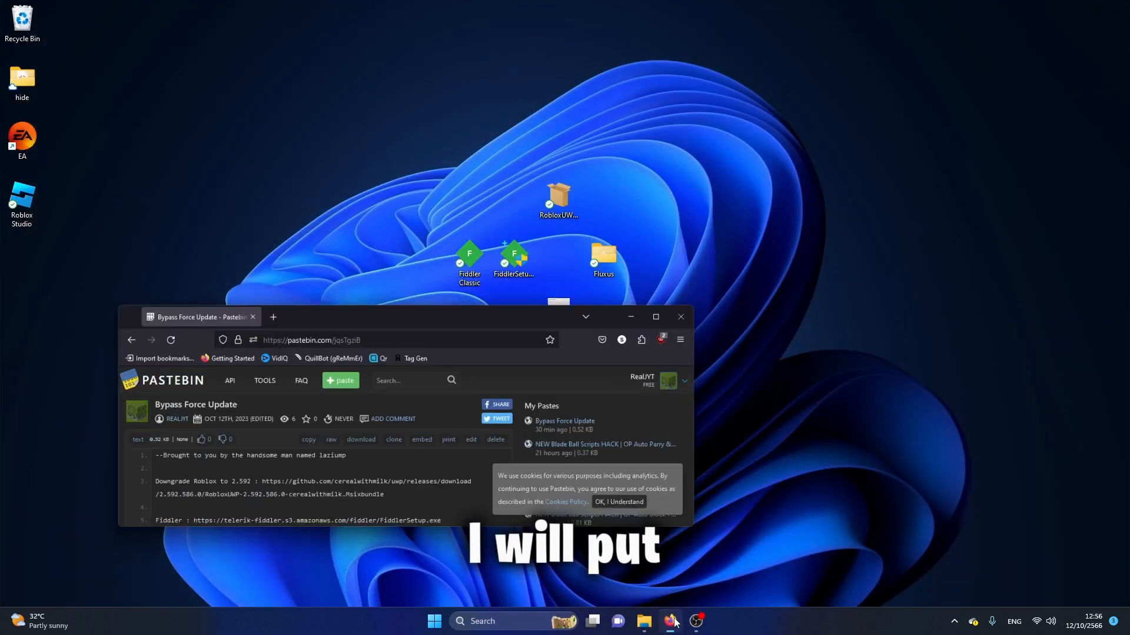
{"action": "left_click", "coordinate": [656, 317]}
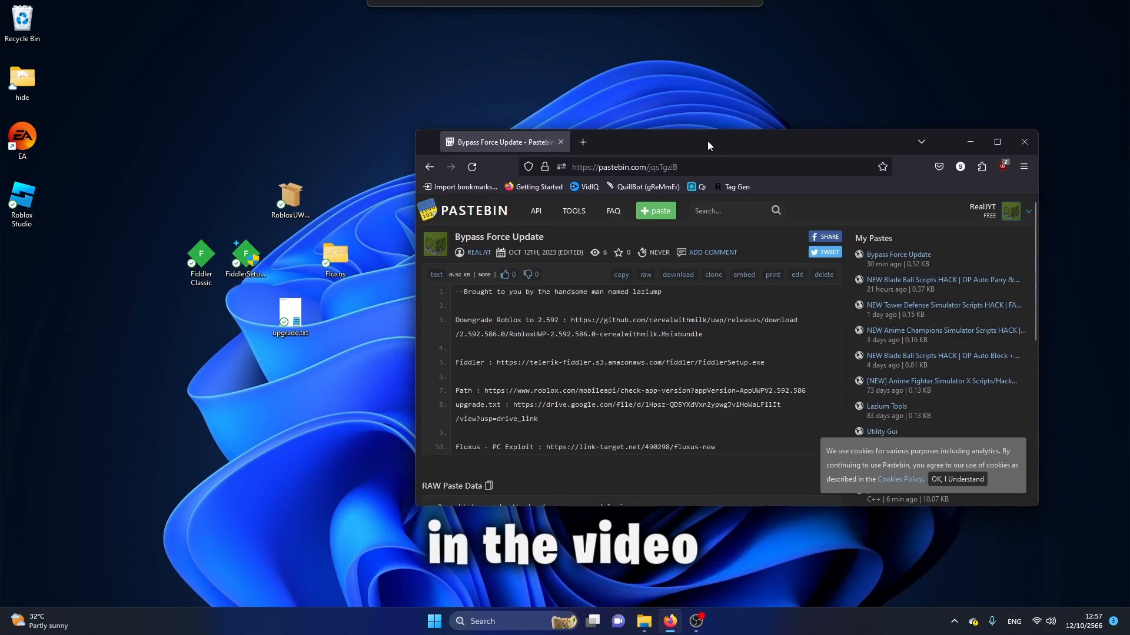
- Reinstall the Roblox 2.592.586.0 package over the newer installed version
{"action": "double_click", "coordinate": [290, 196]}
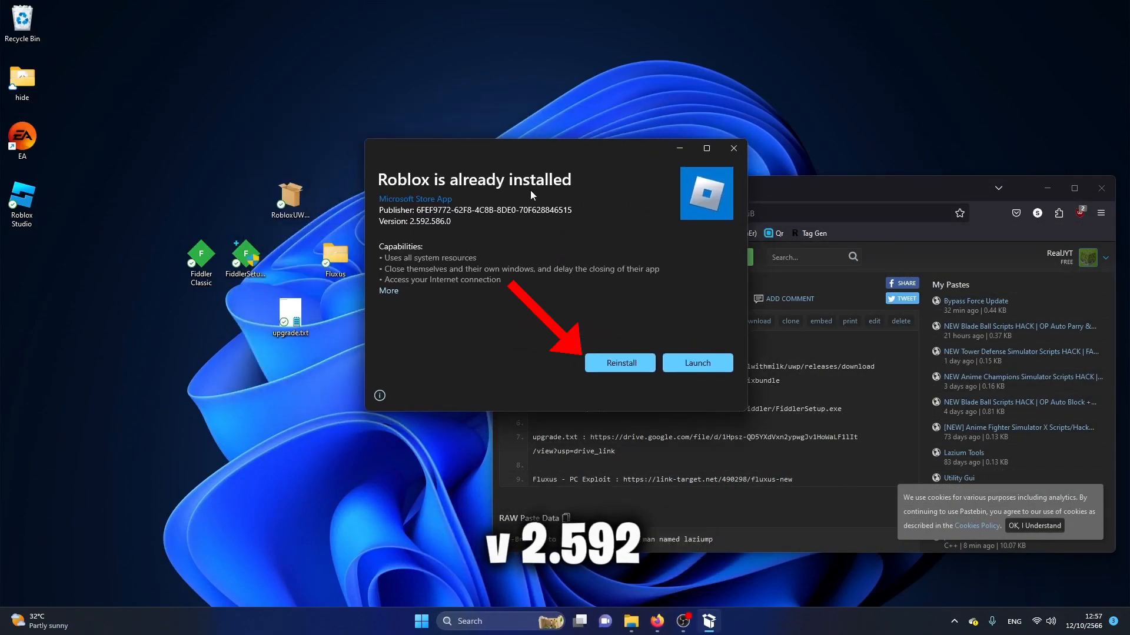
{"action": "left_click", "coordinate": [620, 362]}
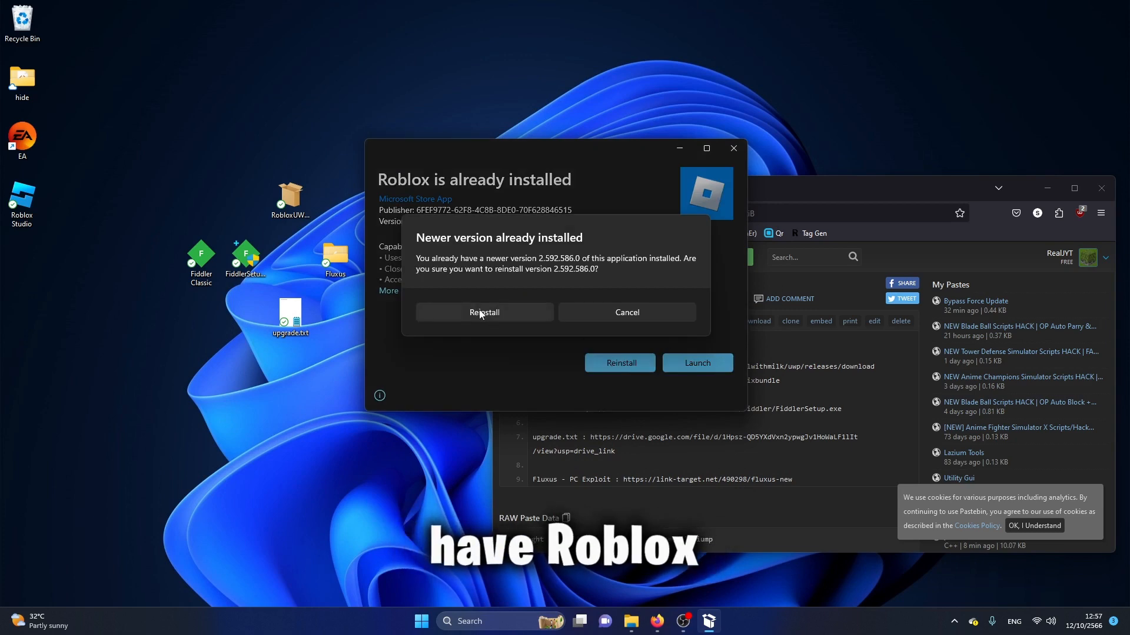
{"action": "left_click", "coordinate": [484, 312]}
{"action": "type", "text": "fiddler Classic"}
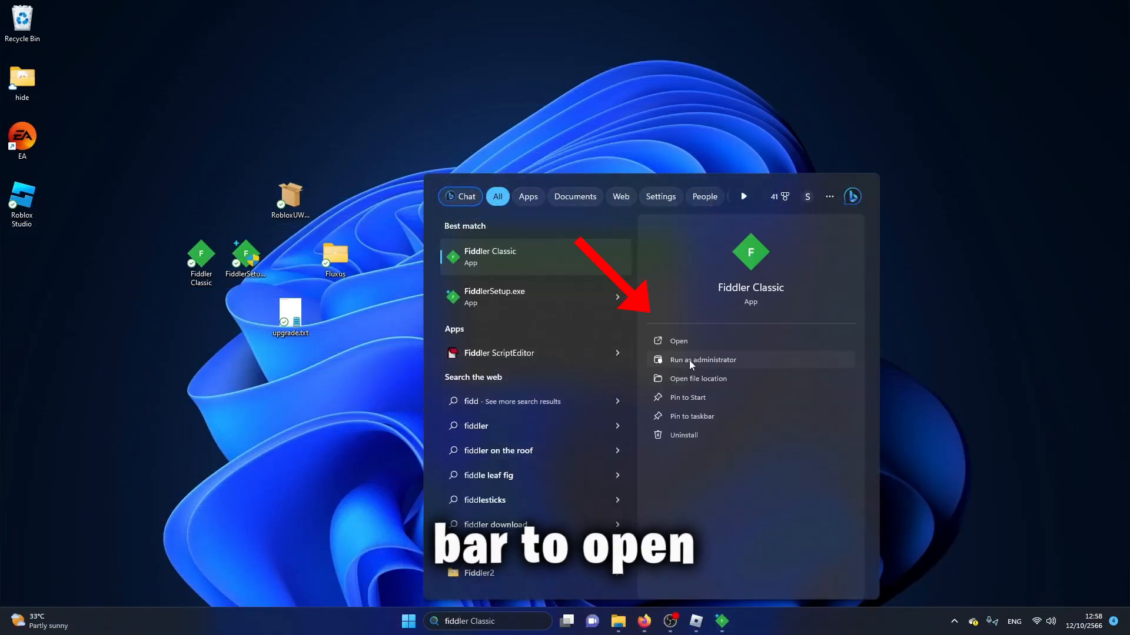
- Run Fiddler Classic as administrator, allow Windows app capture, and enable HTTPS capture and decryption
{"action": "left_click", "coordinate": [702, 359]}
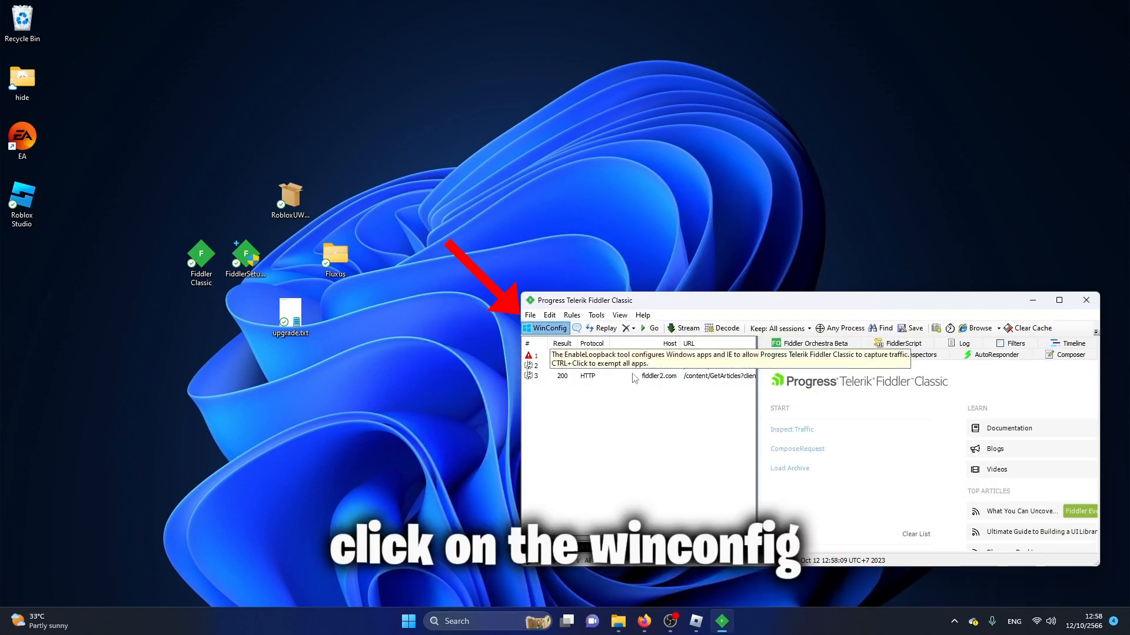
{"action": "left_click", "coordinate": [545, 328]}
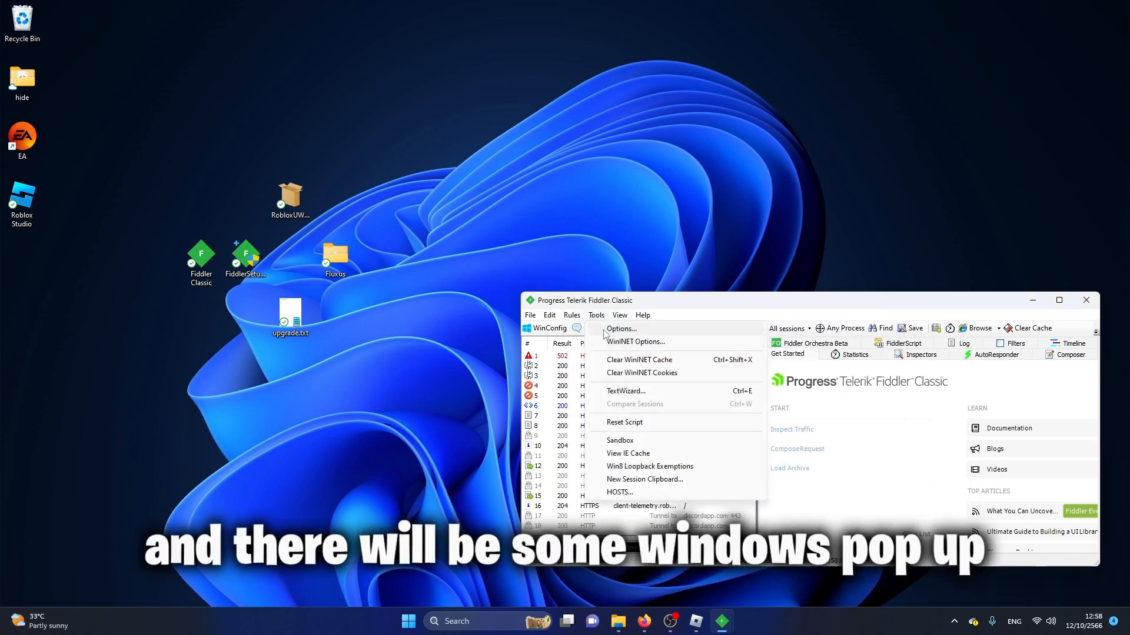
{"action": "left_click", "coordinate": [621, 329]}
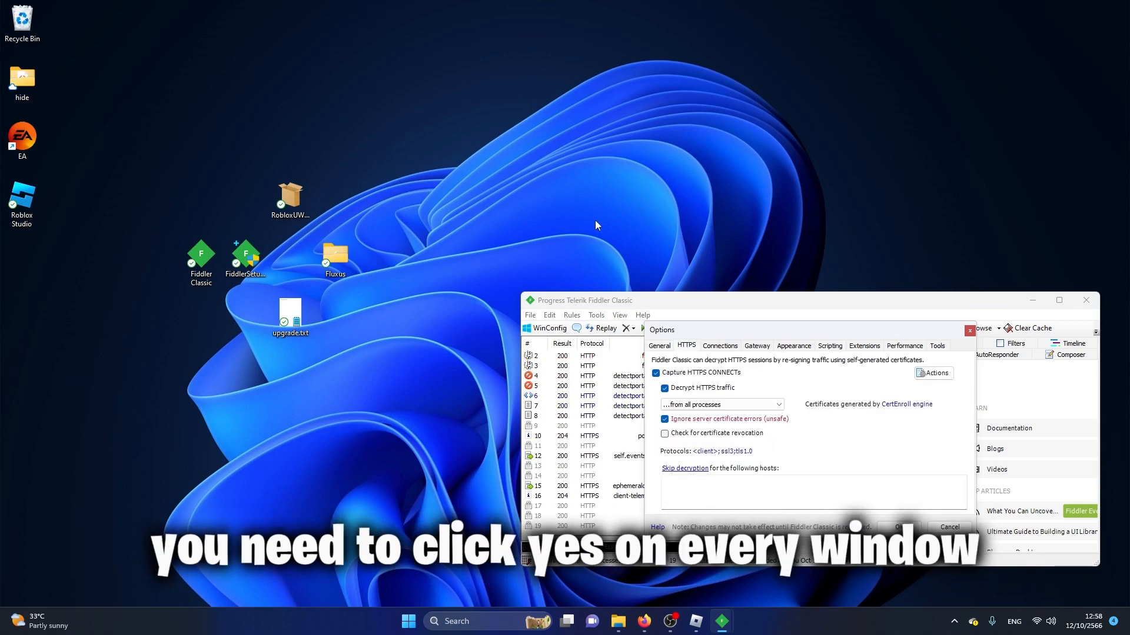
{"action": "left_click", "coordinate": [722, 404]}
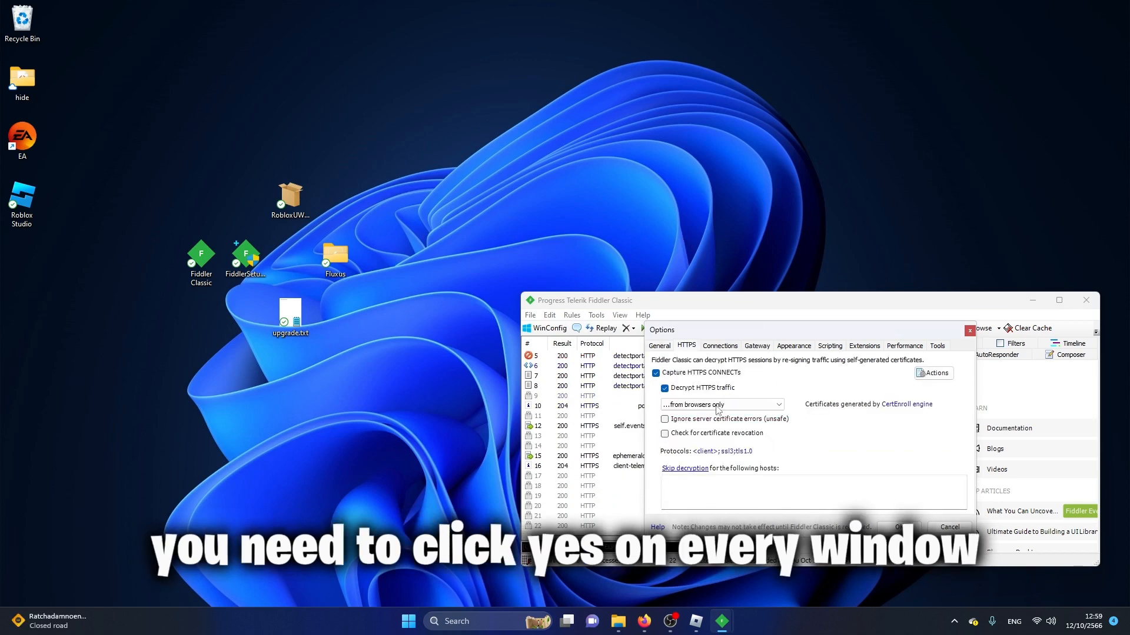
{"action": "left_click", "coordinate": [901, 527]}
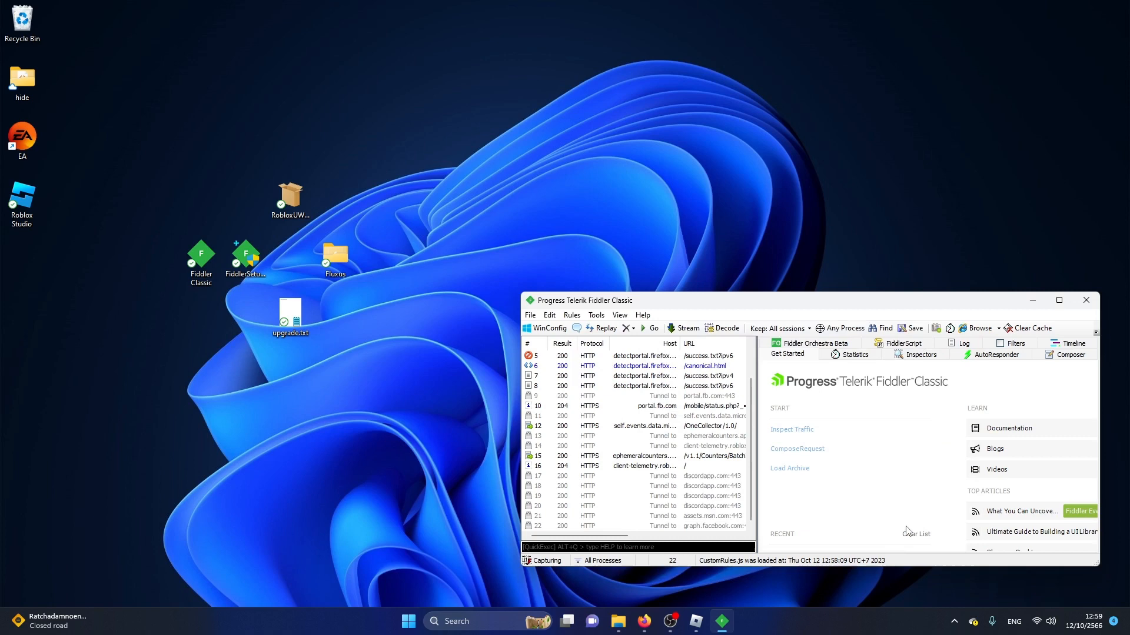
- Tick Enable rules in AutoResponder and bring up Roblox's taskbar close option
{"action": "left_click", "coordinate": [996, 354]}
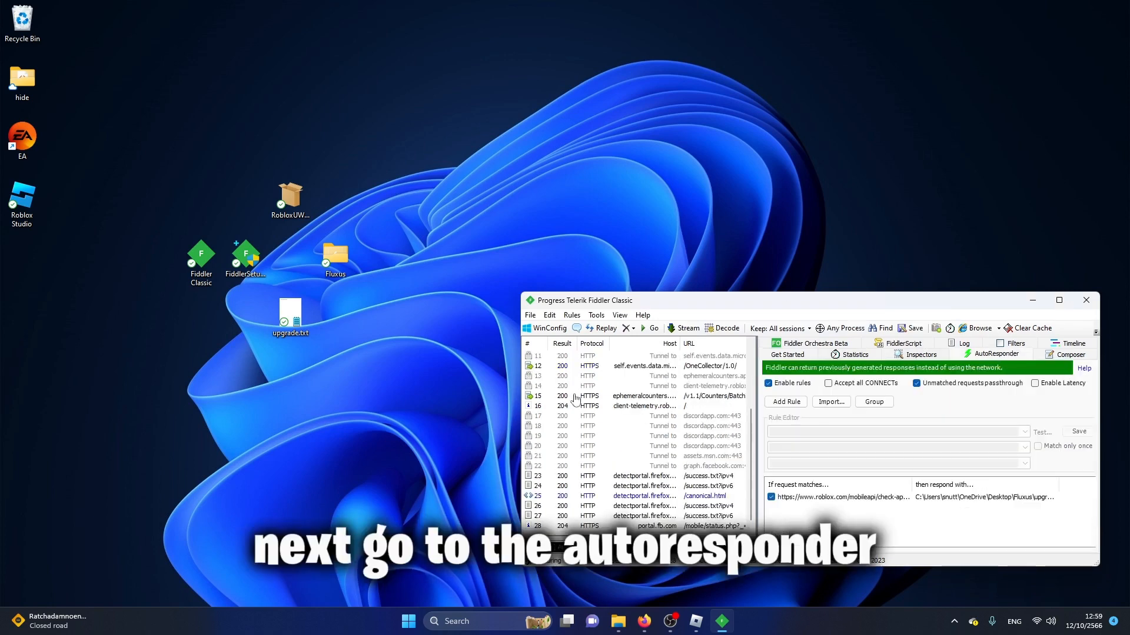
{"action": "left_click", "coordinate": [917, 383]}
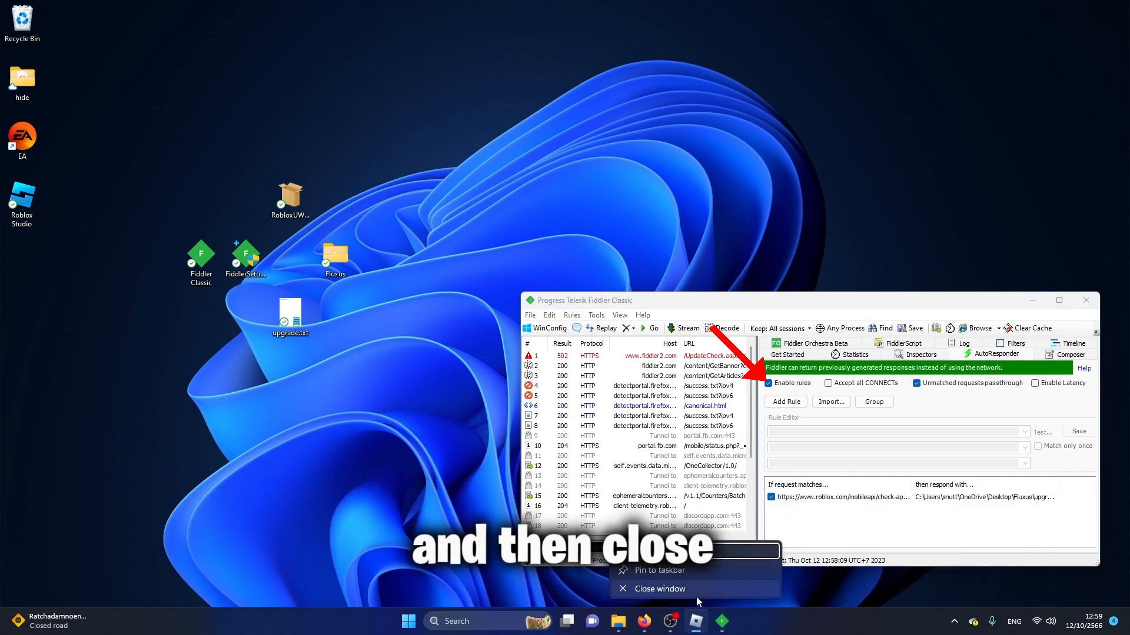
{"action": "right_click", "coordinate": [660, 386]}
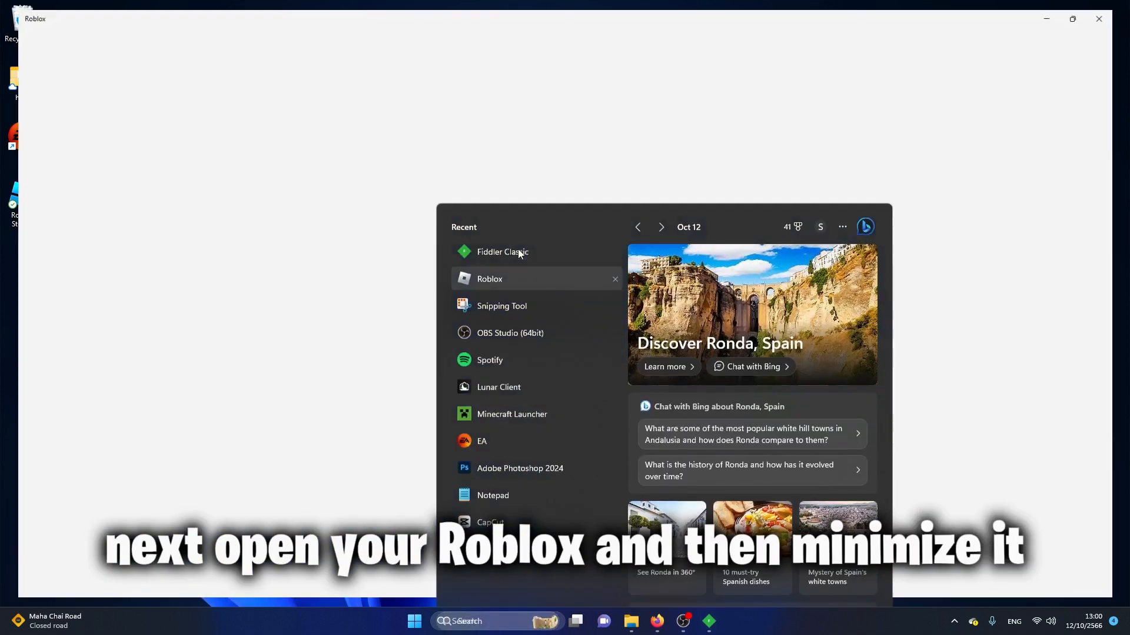
- Relaunch Roblox from Start and minimize its window while it checks for updates
{"action": "left_click", "coordinate": [490, 279]}
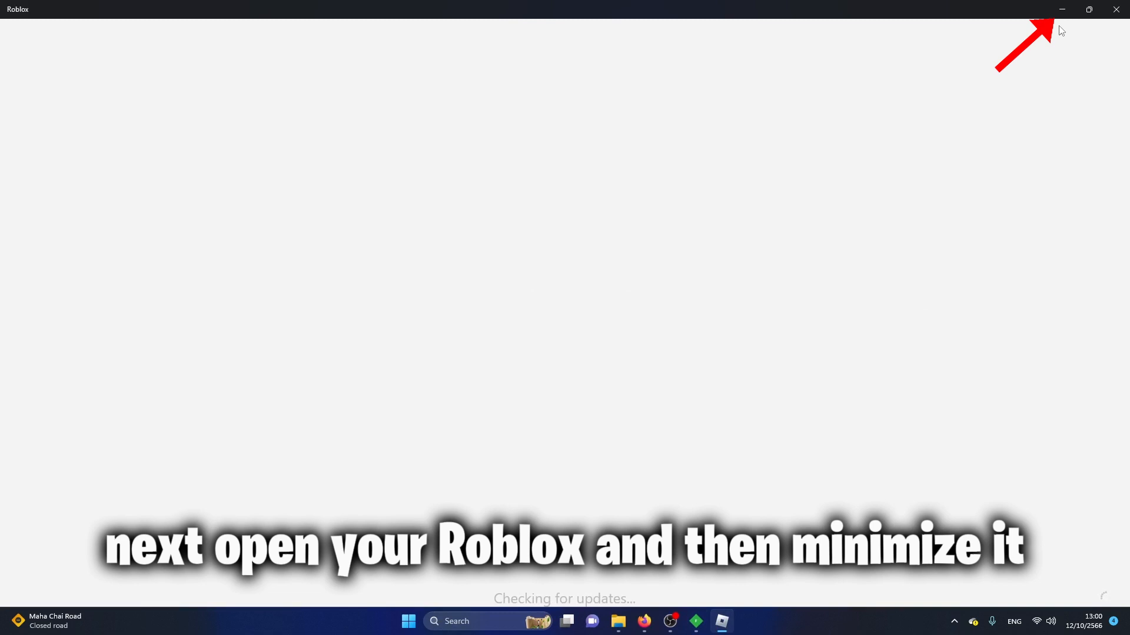
{"action": "left_click", "coordinate": [1061, 8]}
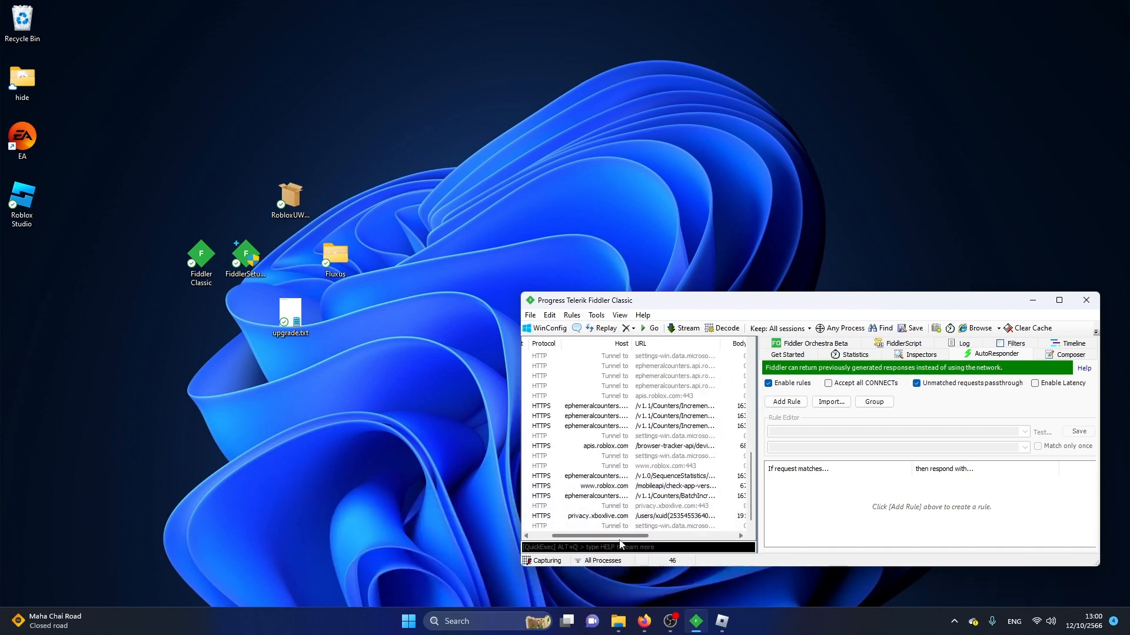
{"action": "right_click", "coordinate": [604, 446]}
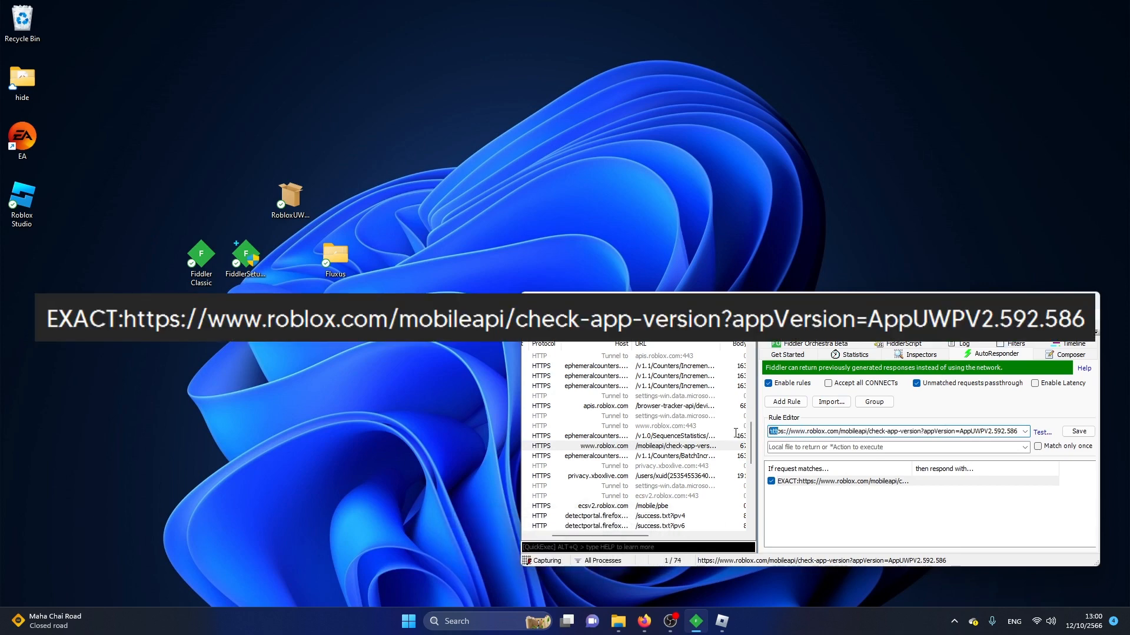
{"action": "right_click", "coordinate": [636, 445]}
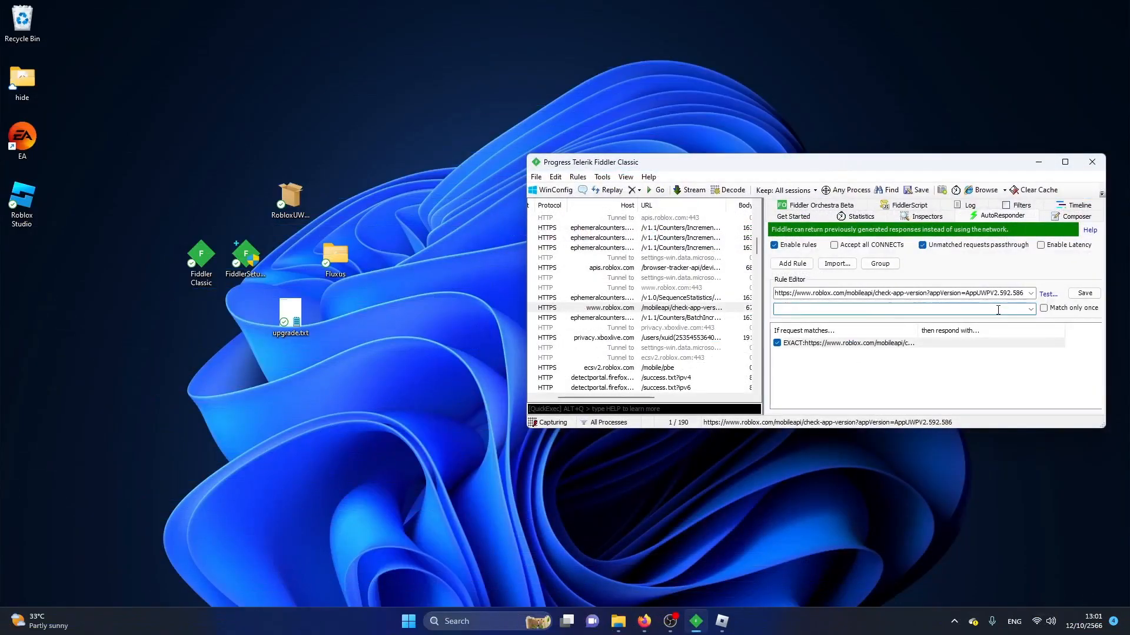
- Set the rule's response to Desktop\upgrade.txt via Find a file, and save the rule
{"action": "left_click", "coordinate": [1030, 308]}
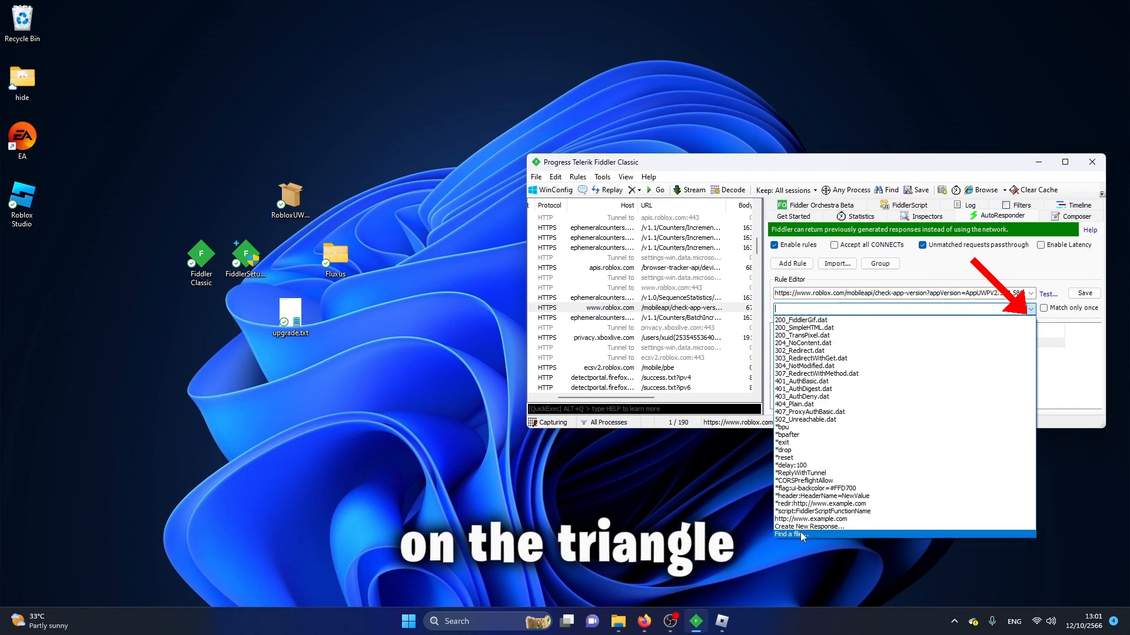
{"action": "left_click", "coordinate": [787, 535]}
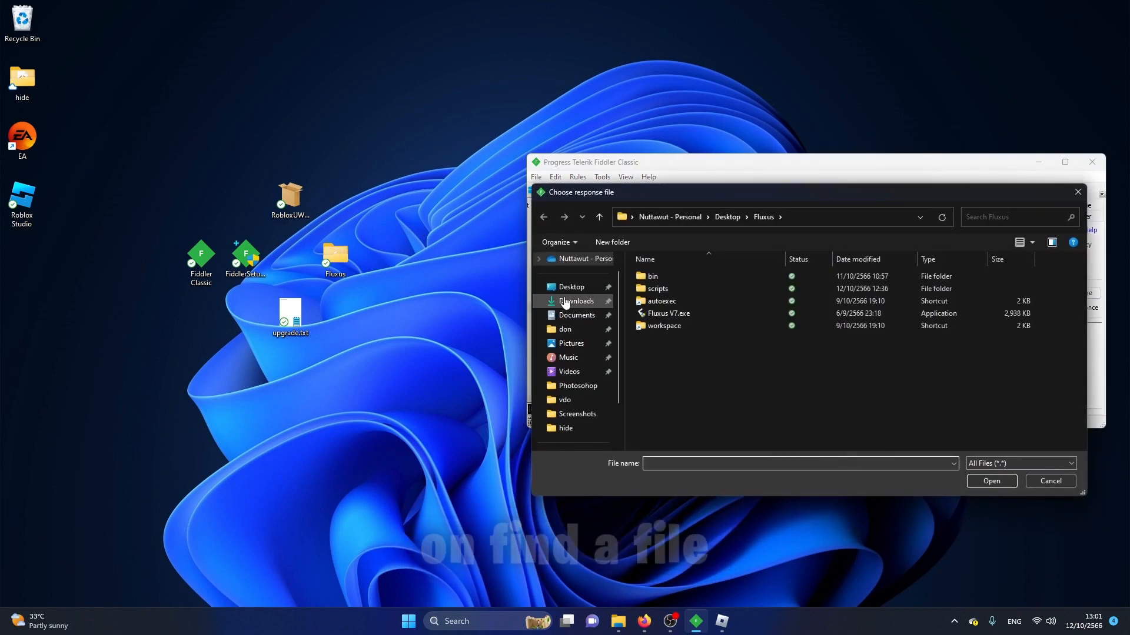
{"action": "left_click", "coordinate": [571, 287]}
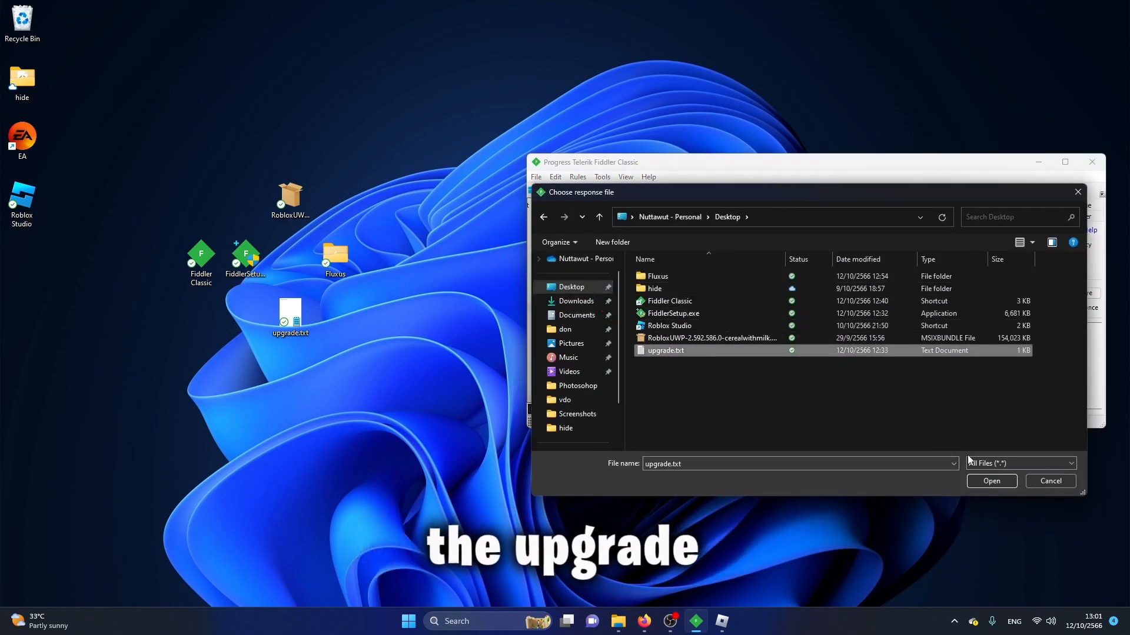
{"action": "left_click", "coordinate": [992, 481]}
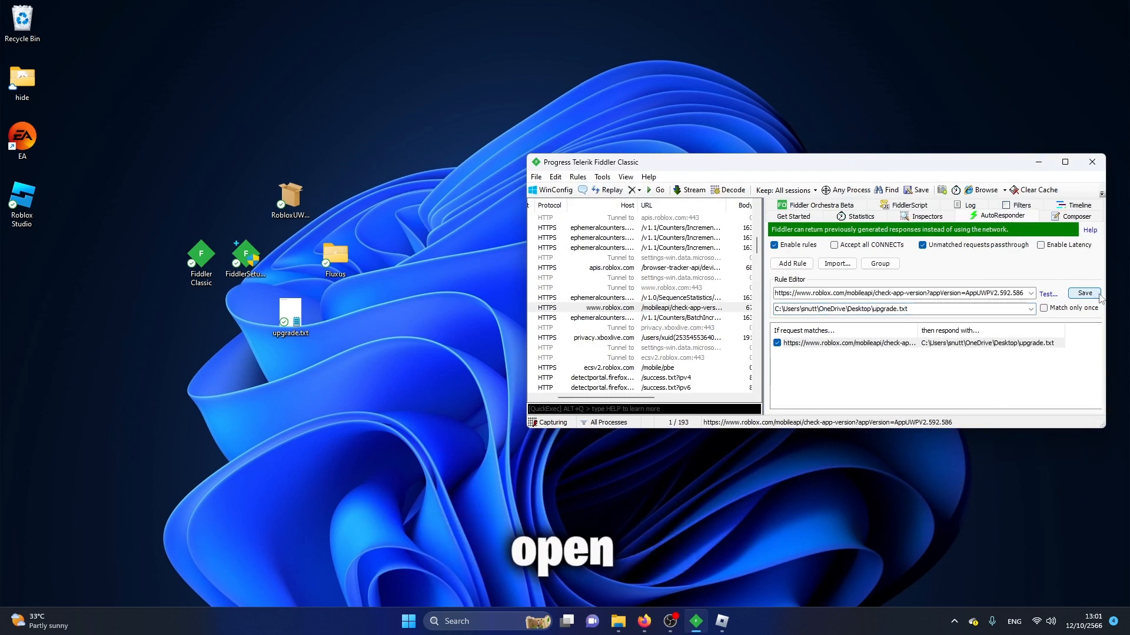
{"action": "left_click", "coordinate": [408, 621]}
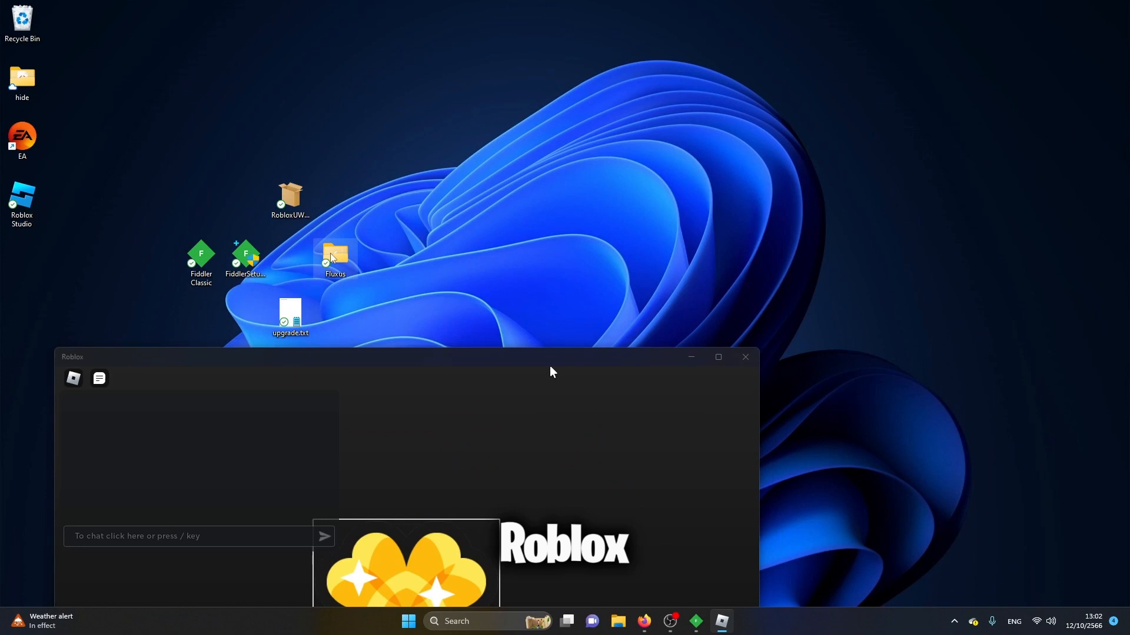
- Open the Fluxus folder containing Fluxus V7.exe
{"action": "double_click", "coordinate": [335, 253]}
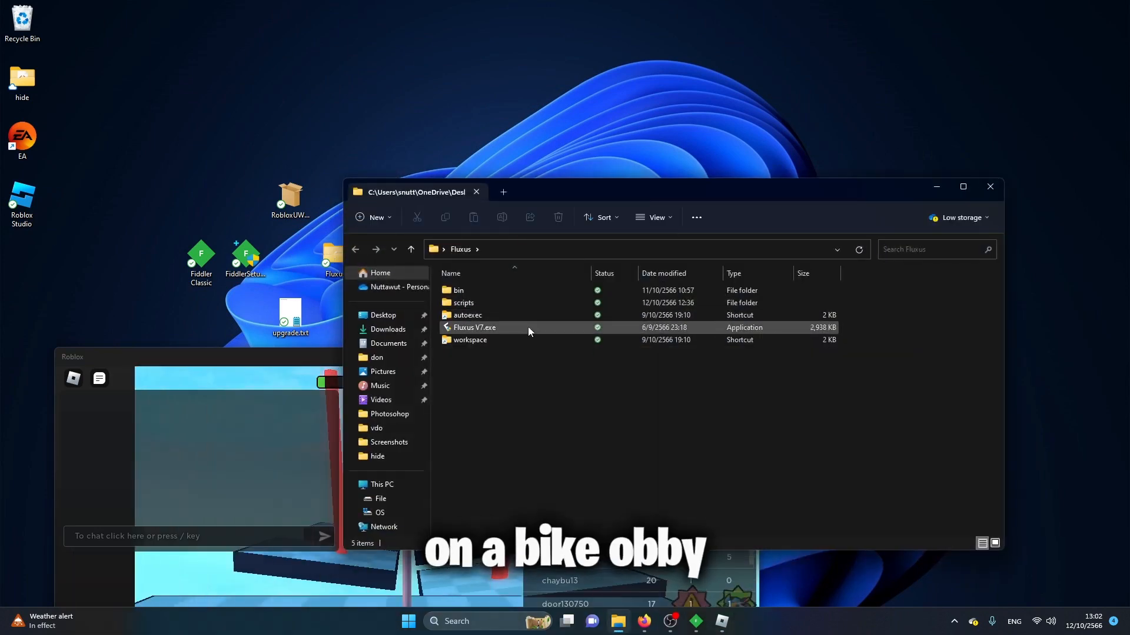
{"action": "mouse_move", "coordinate": [527, 328]}
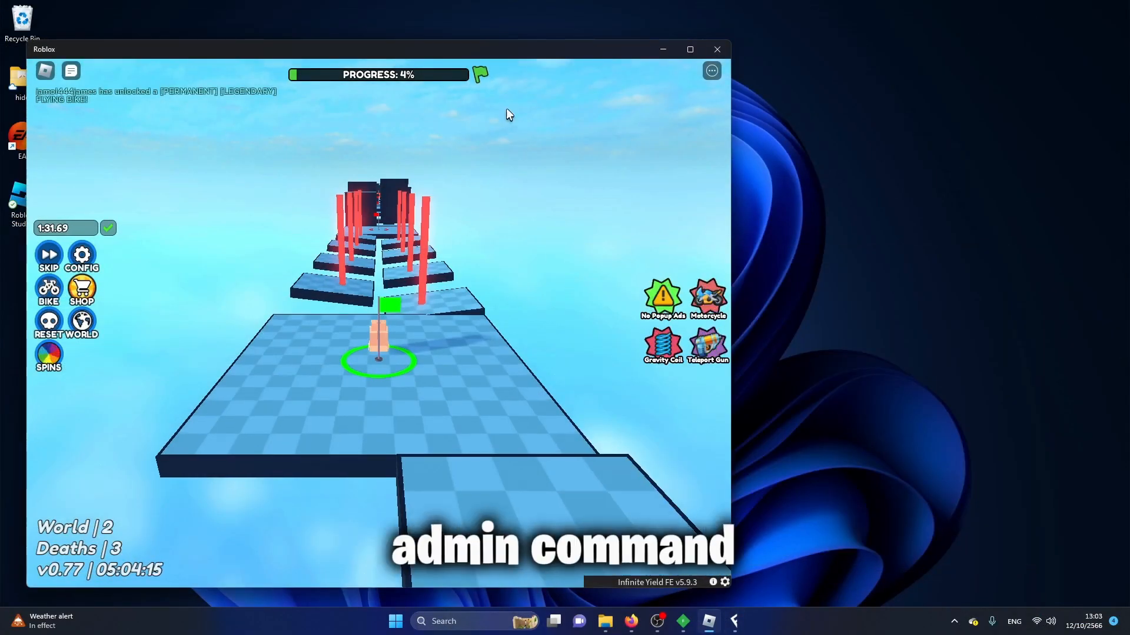
- Maximize Roblox, use the Infinite Yield 'fly' command to finish, then open and close the Bike menu
{"action": "left_click", "coordinate": [690, 49]}
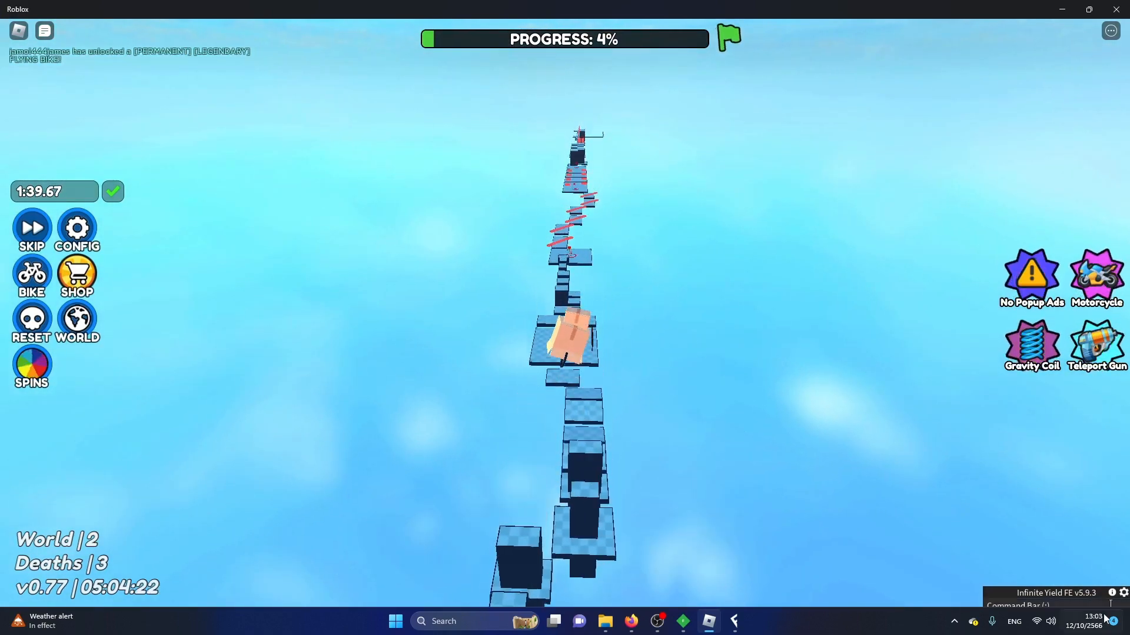
{"action": "type", "text": "fly"}
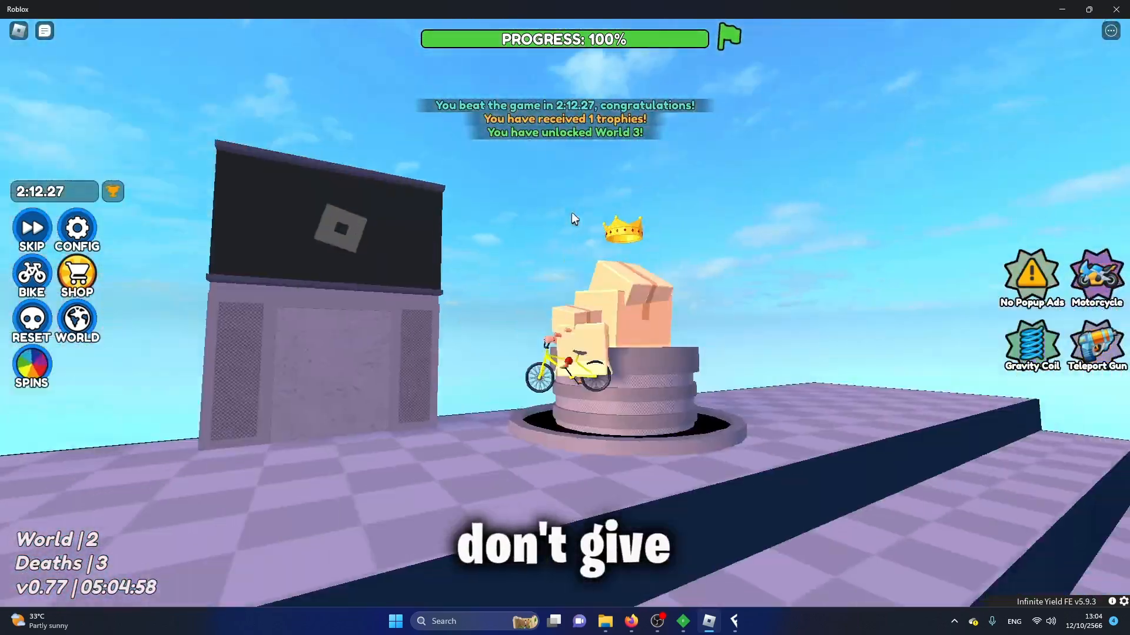
{"action": "left_click", "coordinate": [31, 275]}
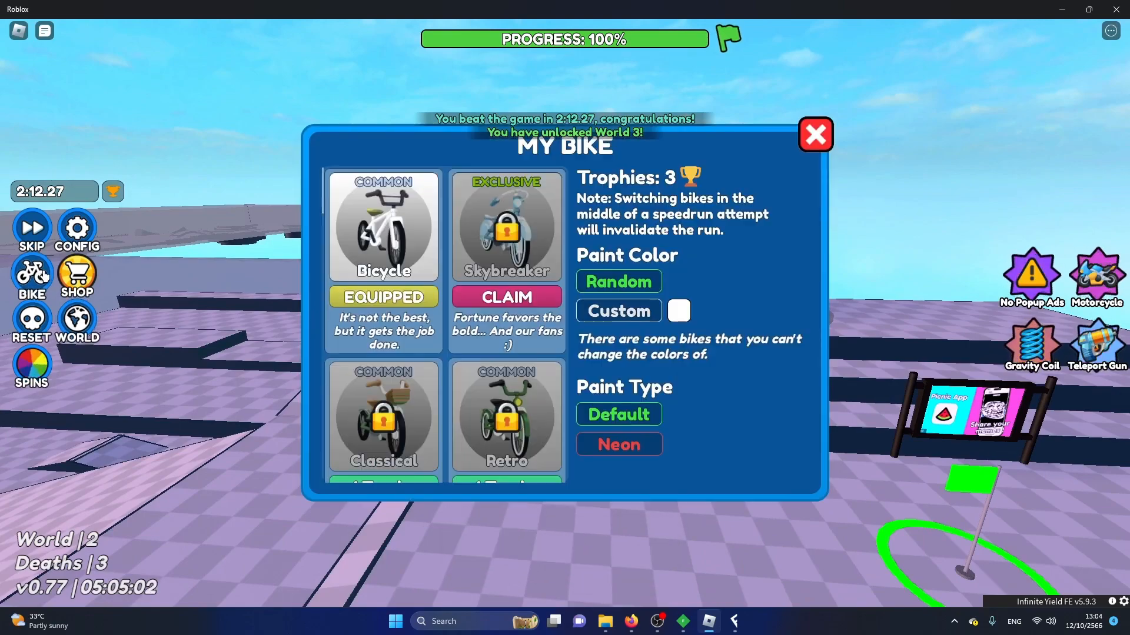
{"action": "left_click", "coordinate": [815, 135]}
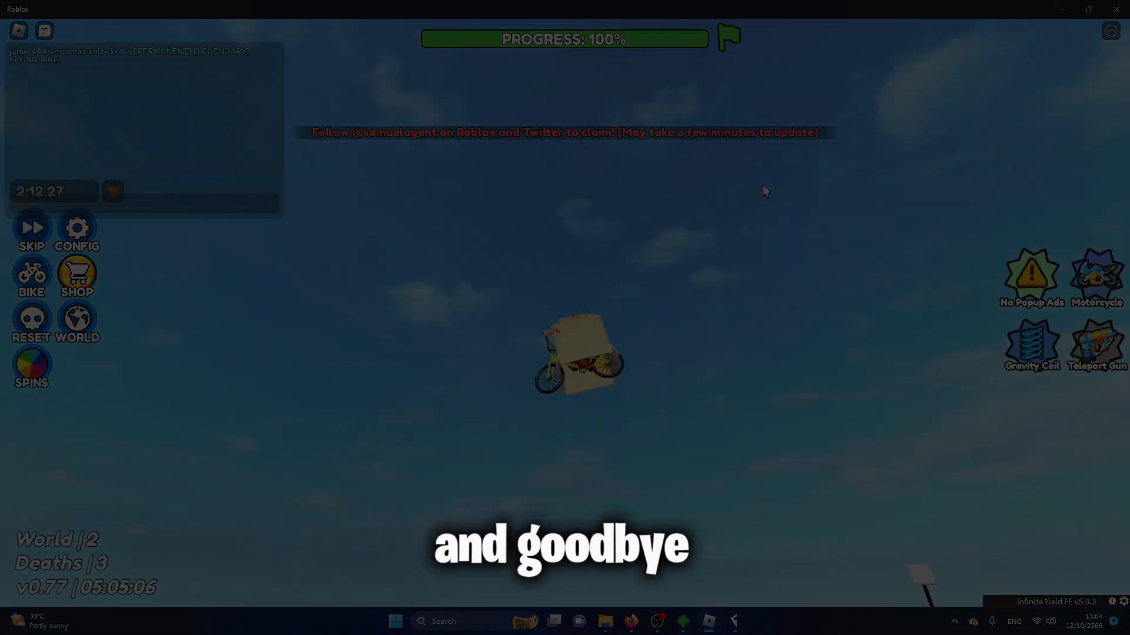